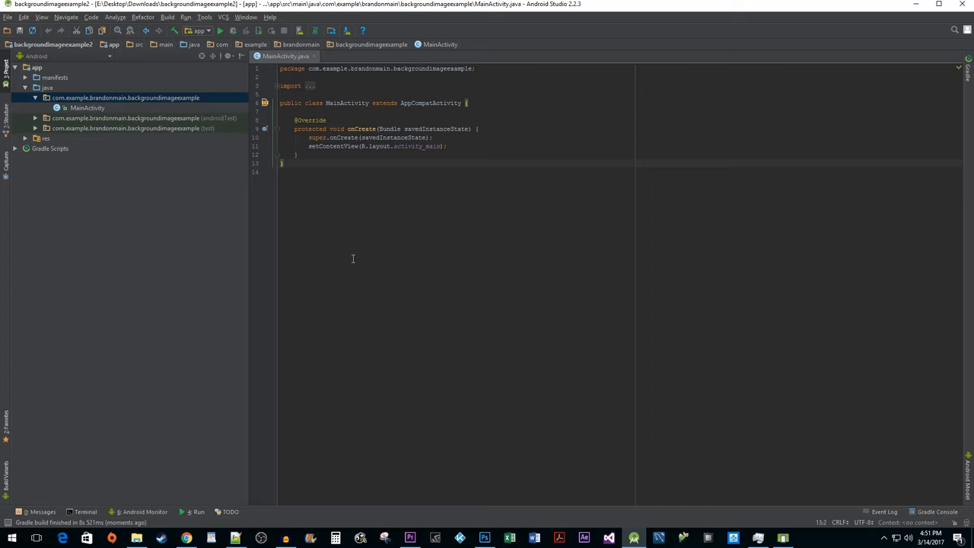
mouse_move(459, 219)
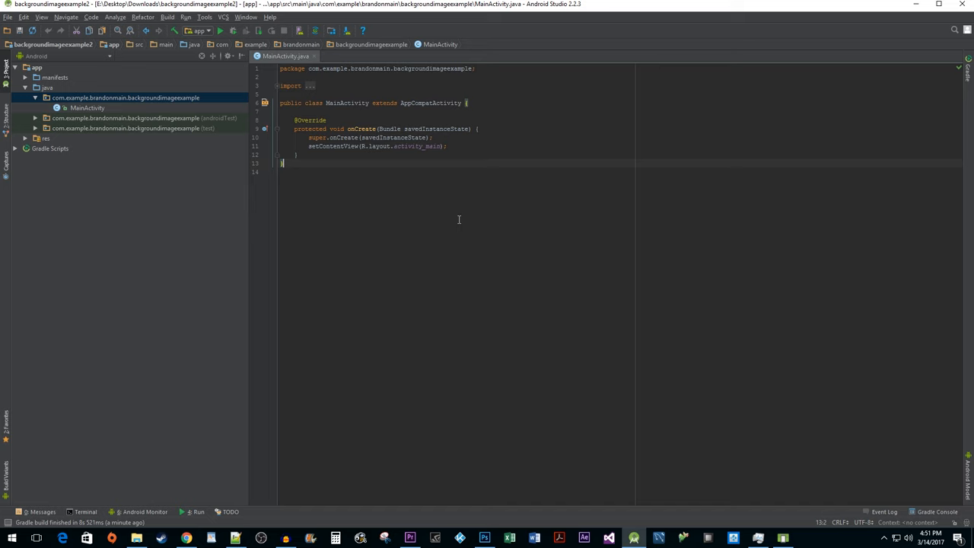
mouse_move(162, 488)
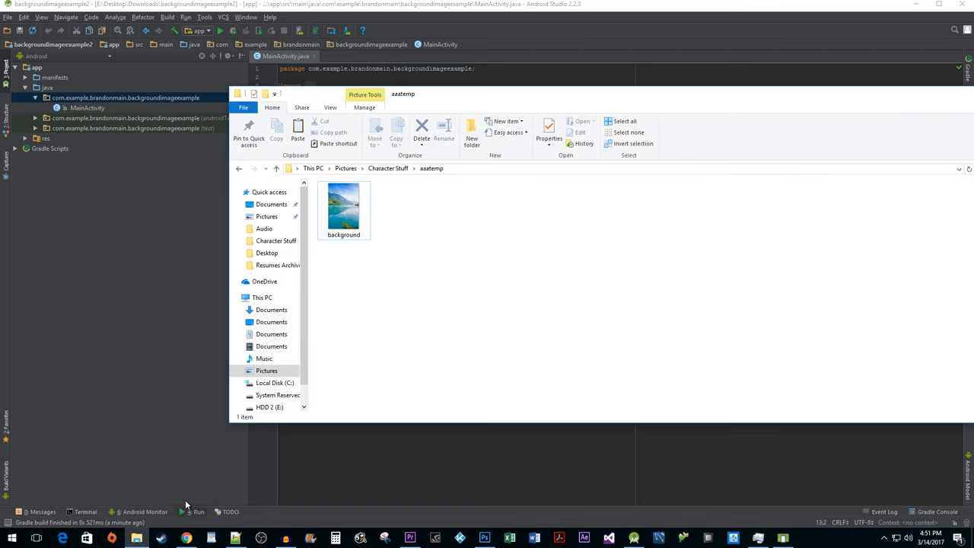
Bring up the context menu for background.jpg in the aaatemp folder to copy it
right_click(343, 206)
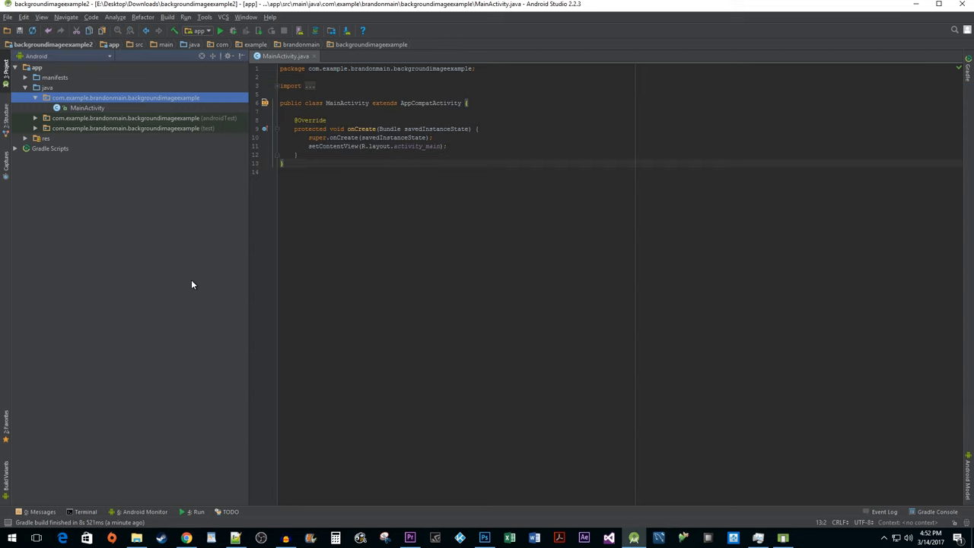
Paste background.jpg into res/drawable, keeping its original name
left_click(25, 137)
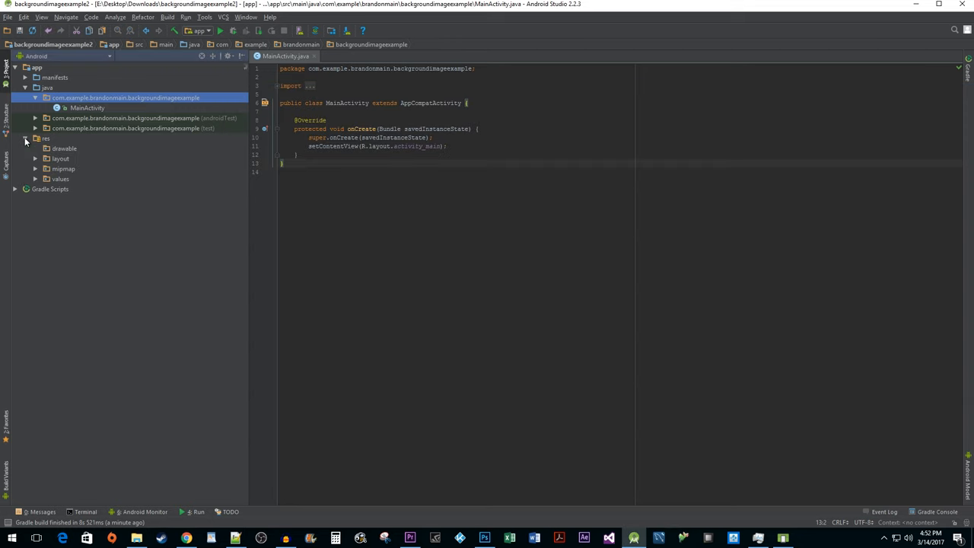
left_click(64, 148)
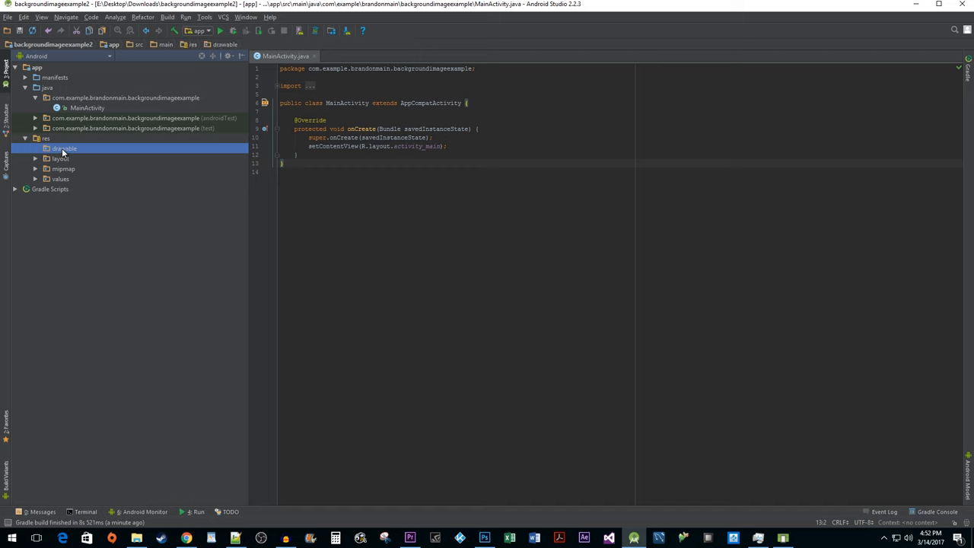
right_click(64, 148)
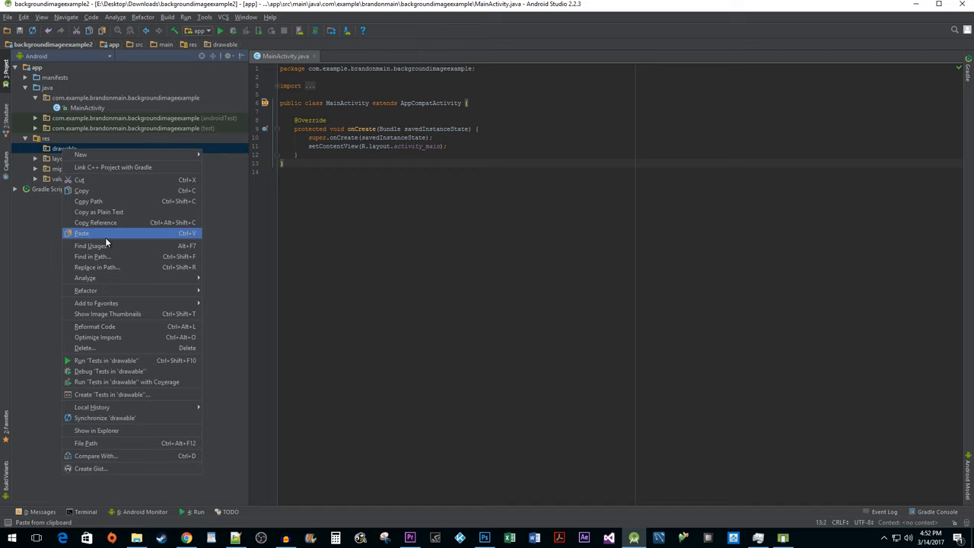
left_click(81, 232)
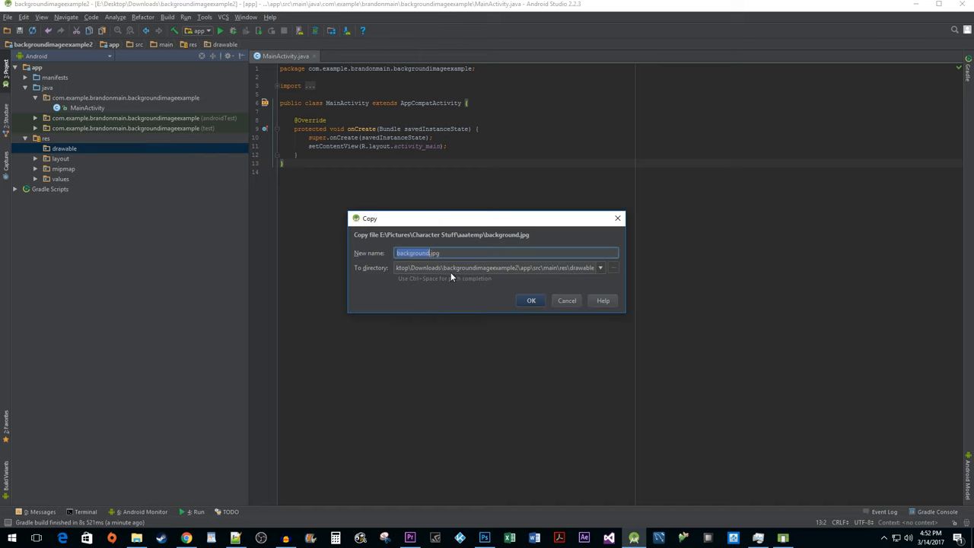
left_click(531, 300)
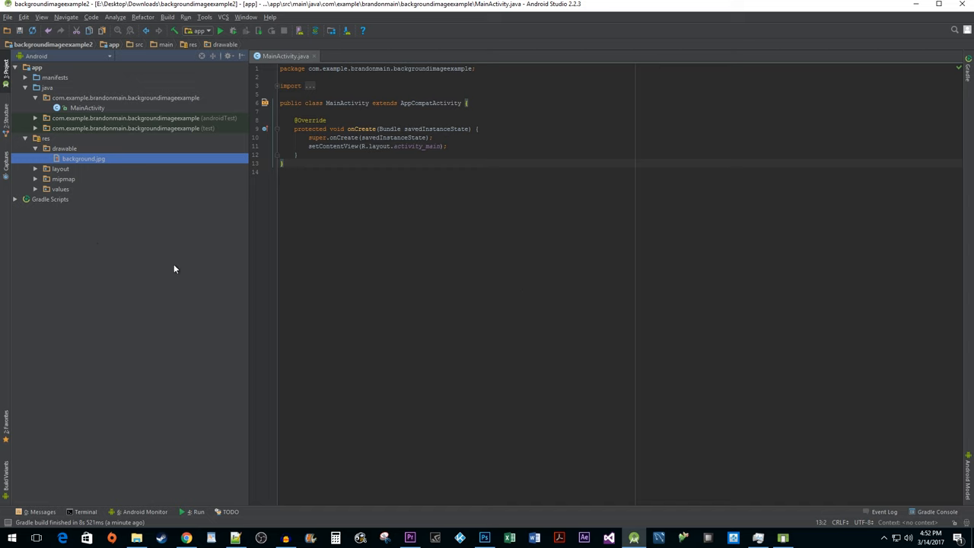
mouse_move(126, 173)
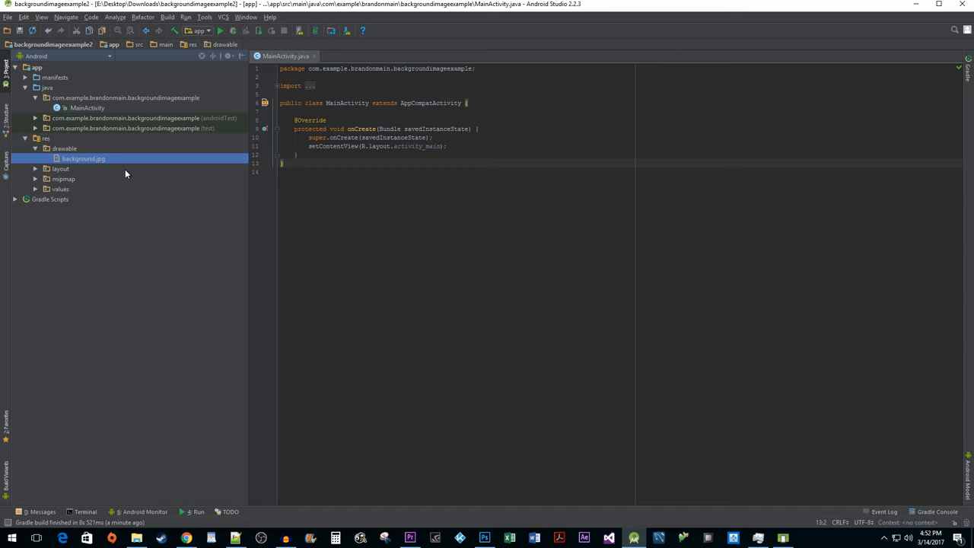
Open res/layout/activity_main.xml and place the cursor in the RelativeLayout opening tag
left_click(61, 169)
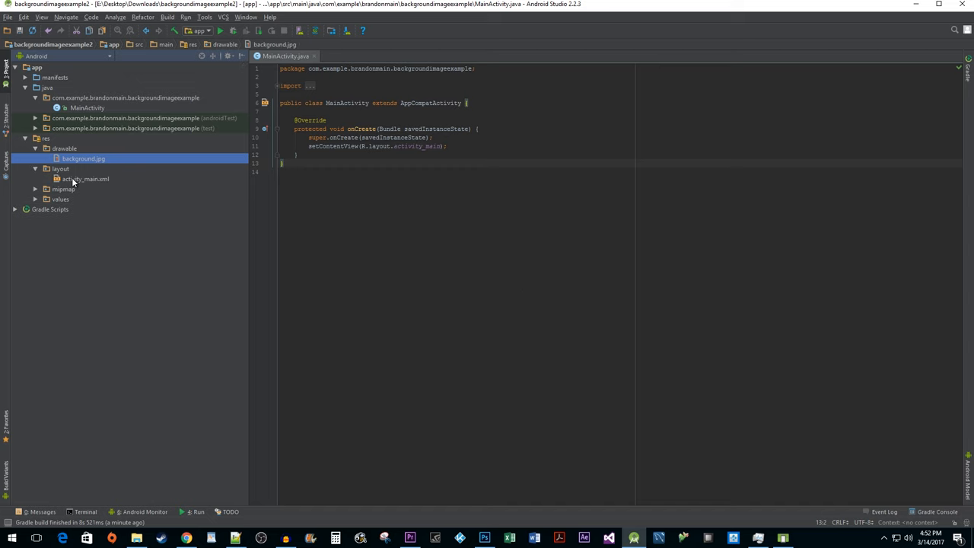
double_click(87, 179)
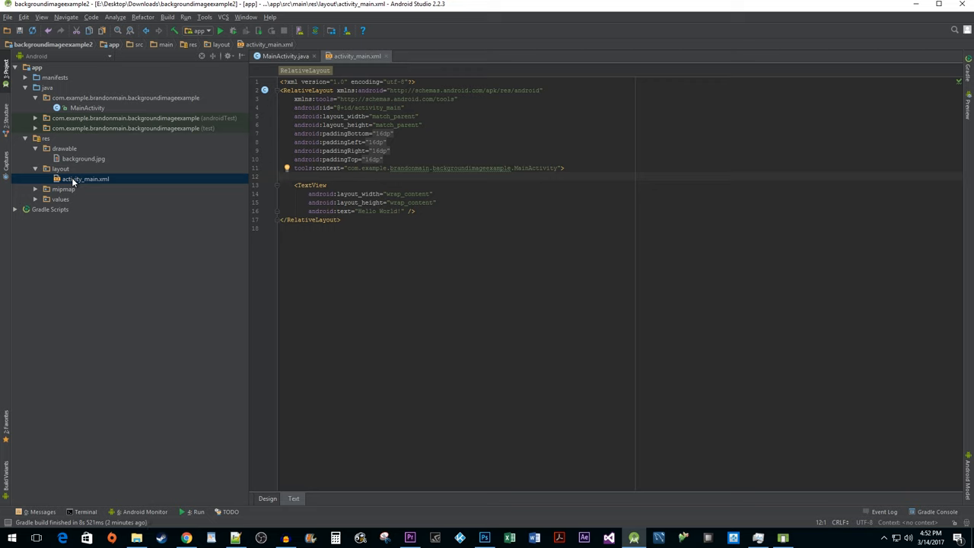
double_click(307, 90)
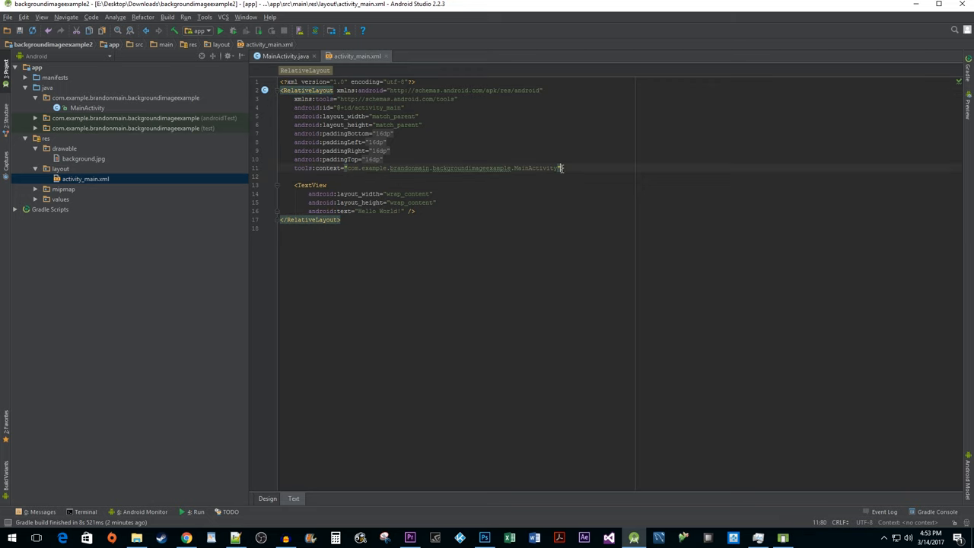
type("and")
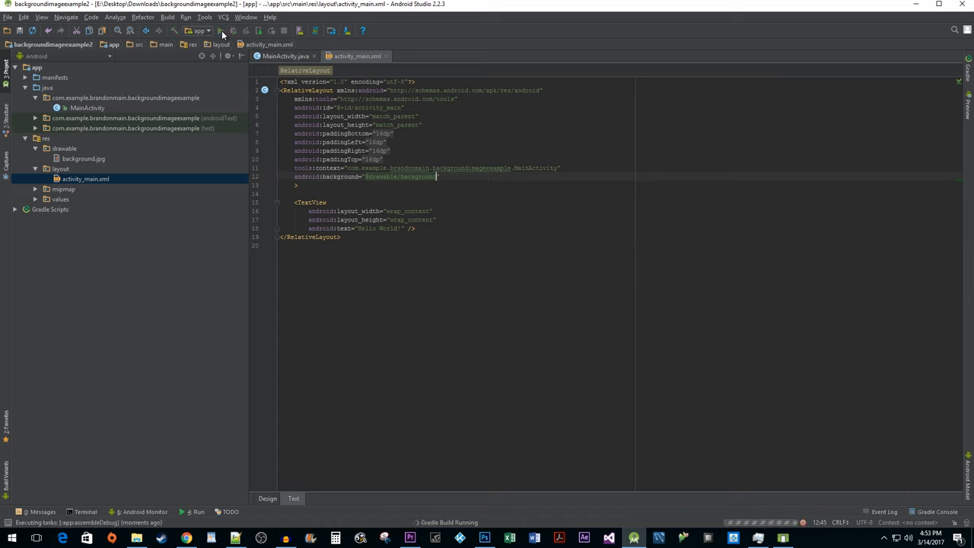
left_click(198, 30)
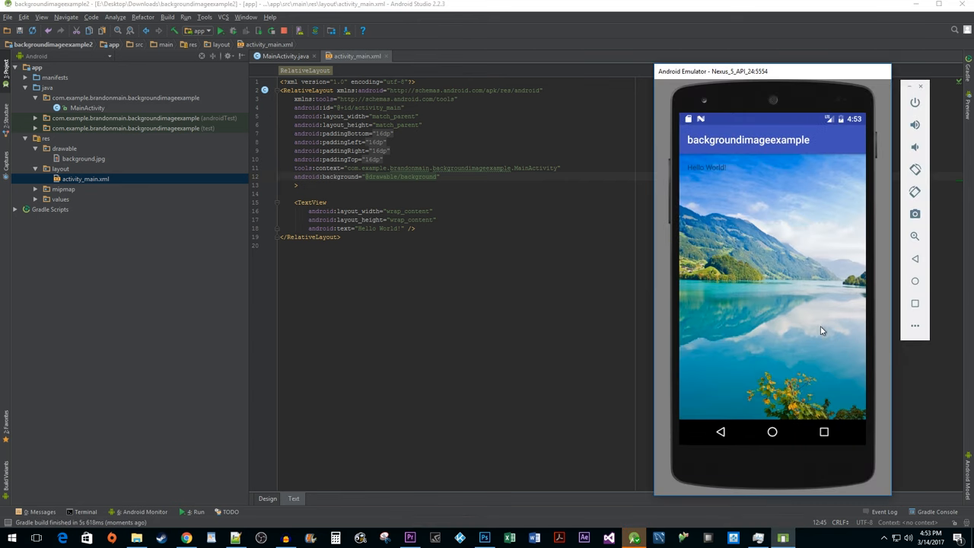
mouse_move(814, 320)
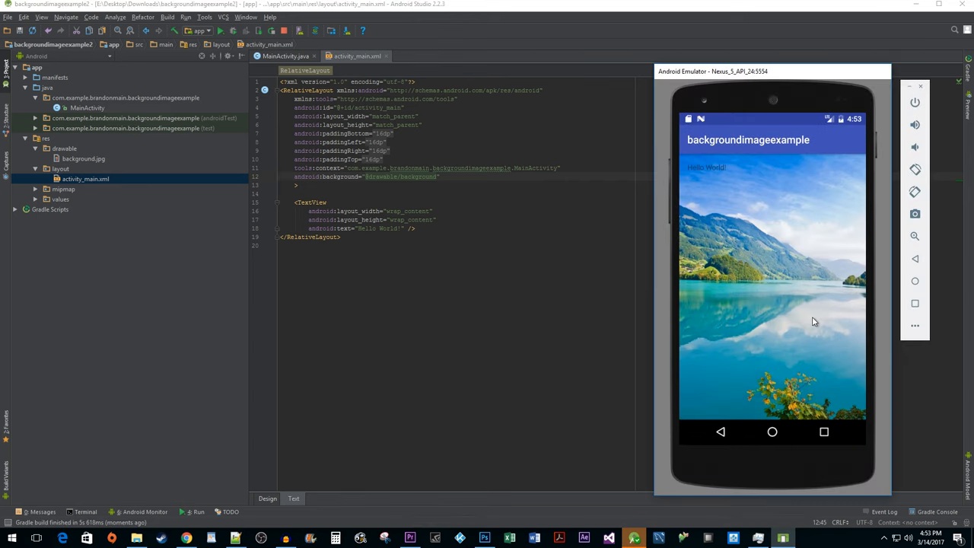